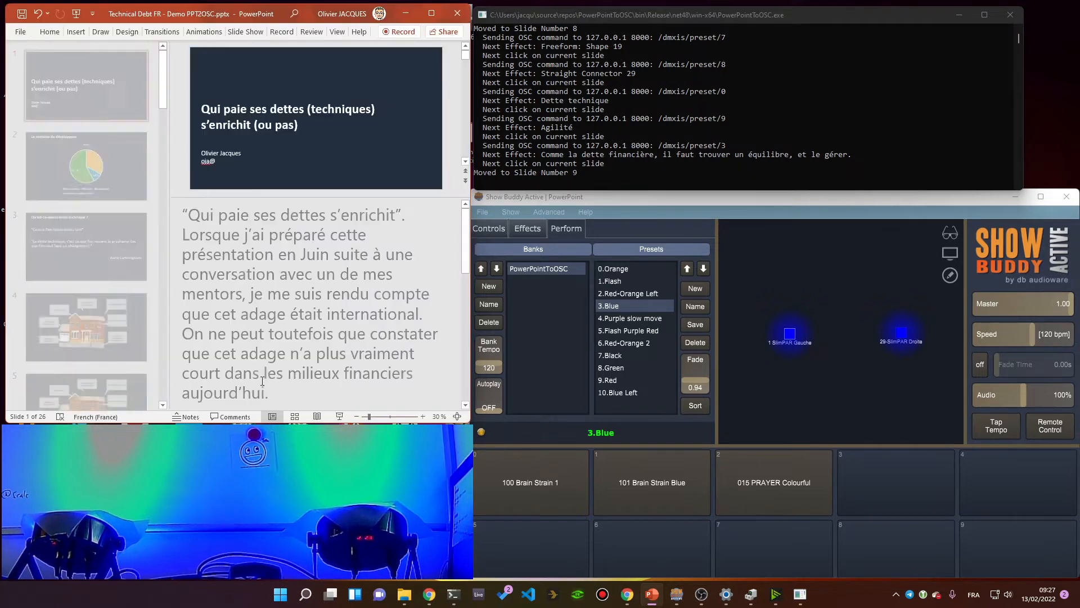
- Scroll slide 1's notes to show the OSCHOST 127.0.0.1 8000 and OSC /dmxis/preset/0 lines
left_click(86, 85)
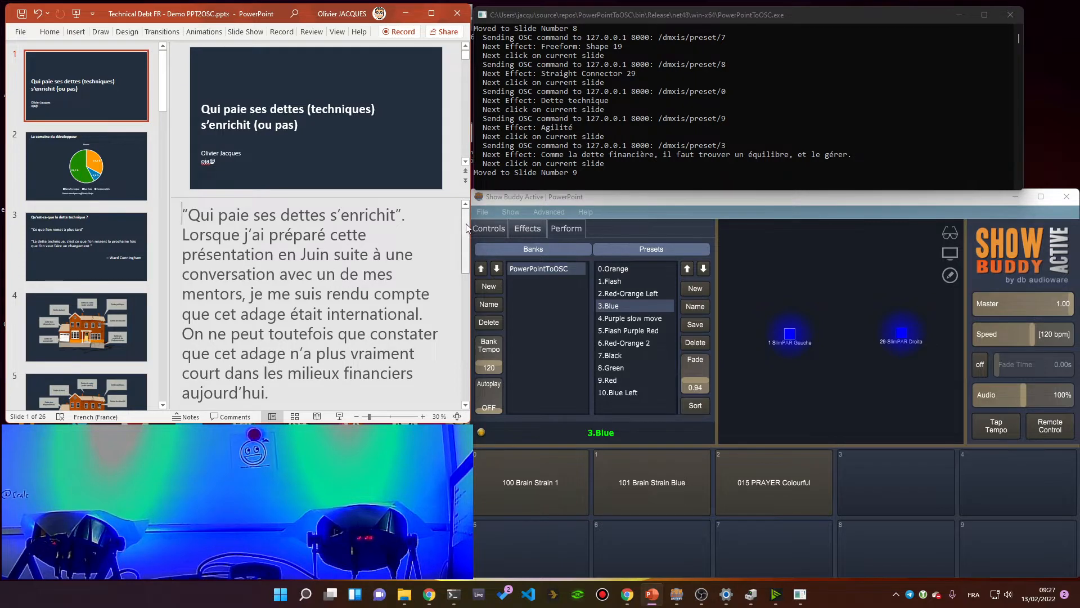
scroll("down", 3)
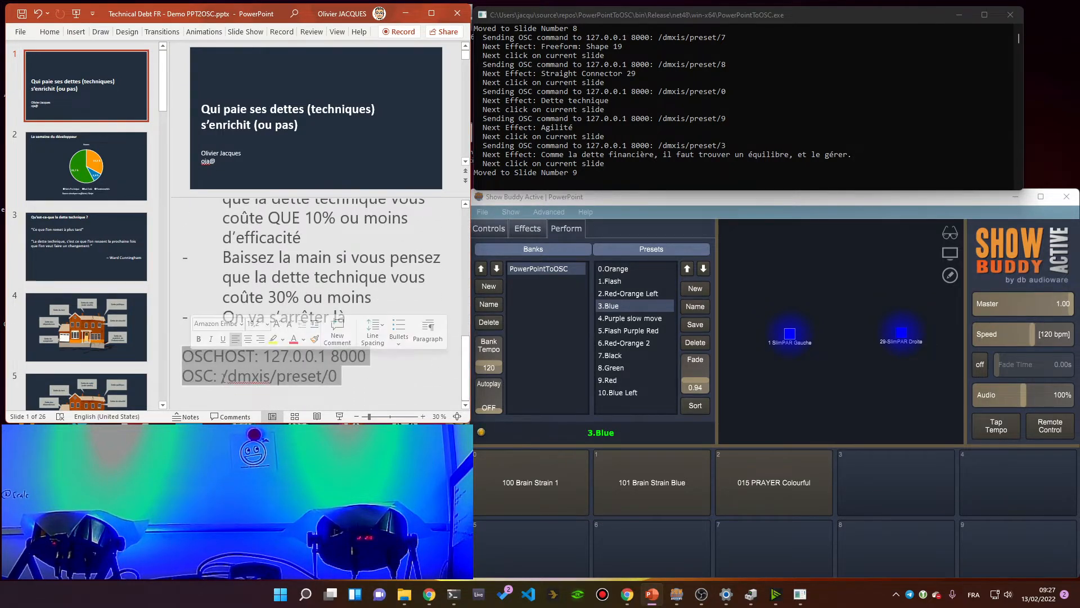
left_click(337, 377)
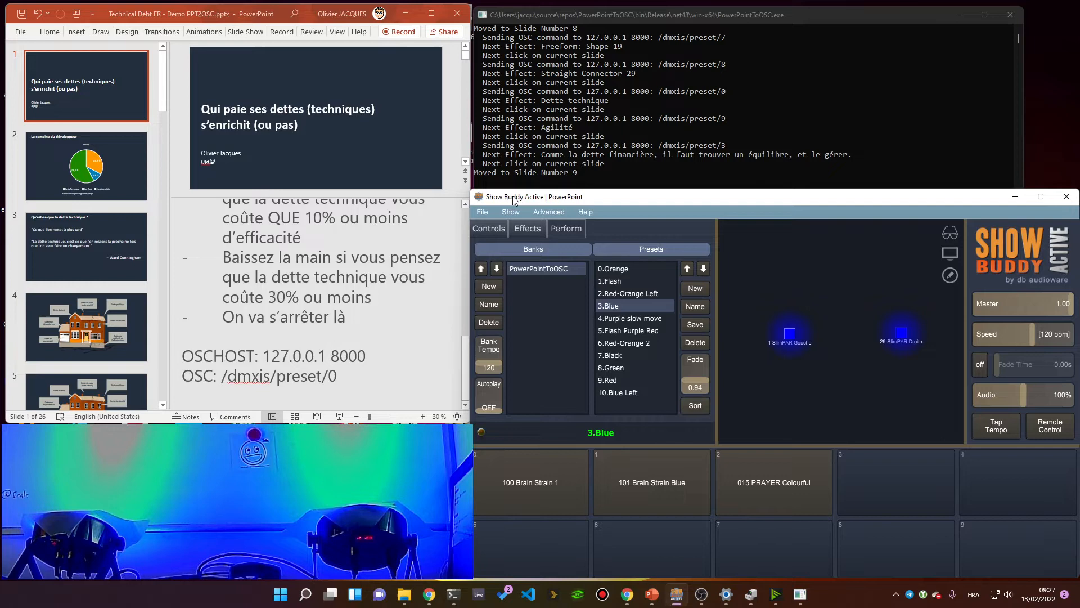
mouse_move(533, 207)
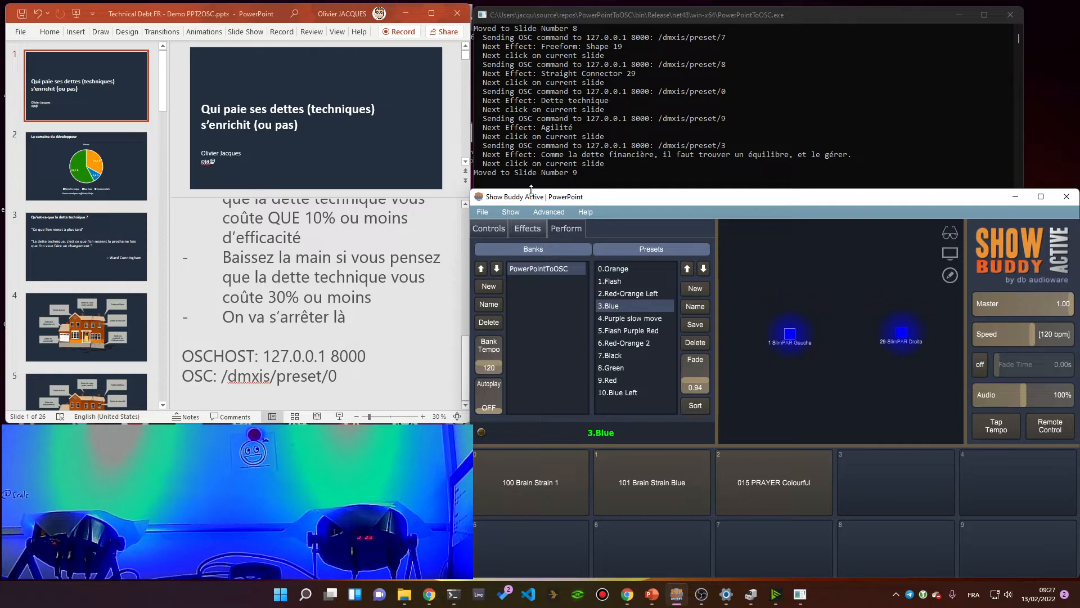
left_click(510, 211)
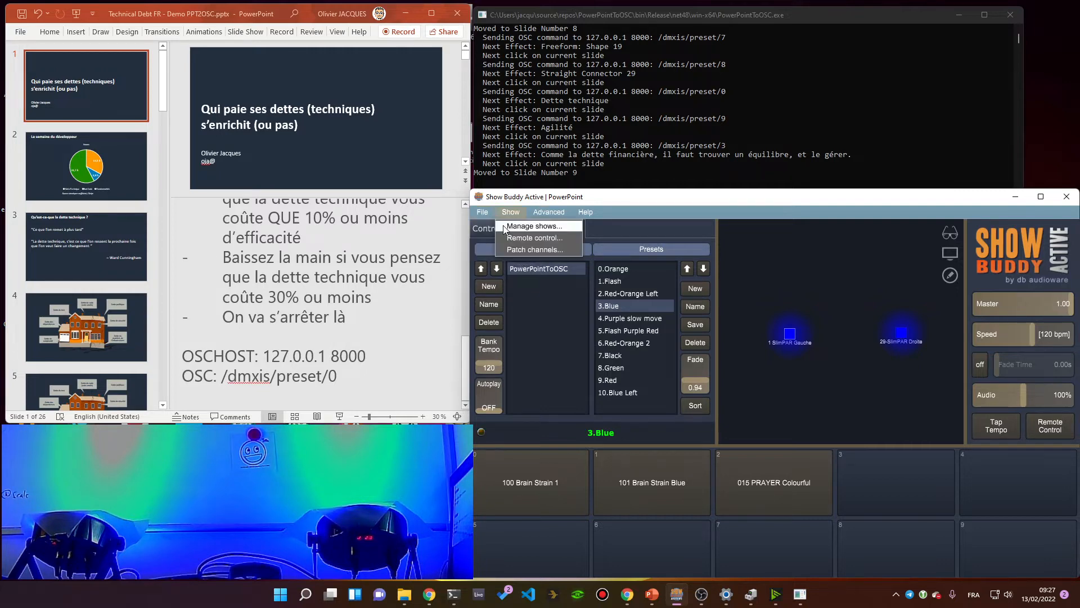
left_click(533, 238)
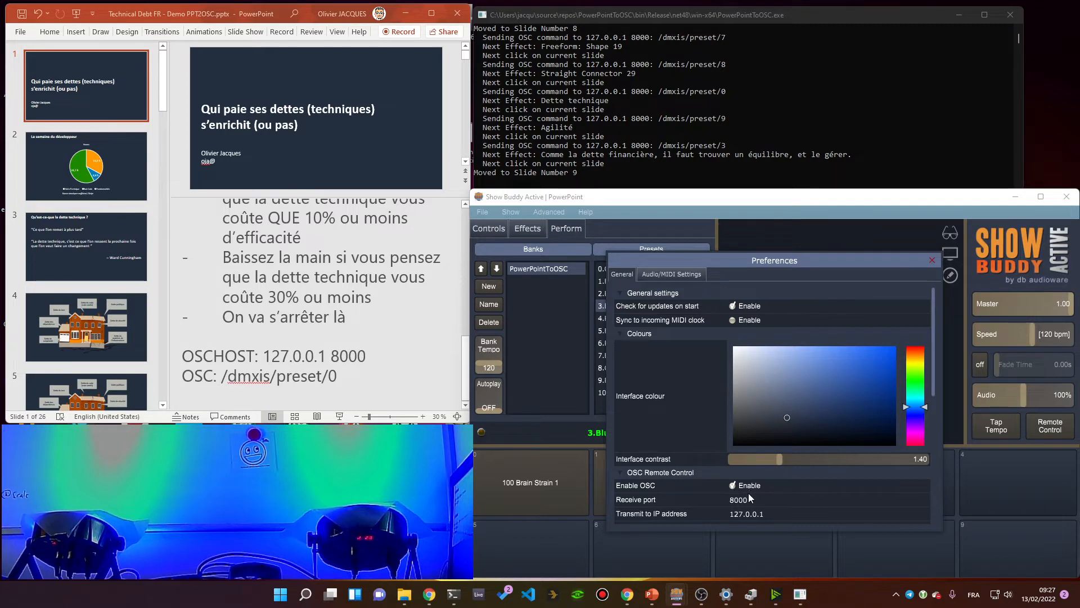
mouse_move(740, 520)
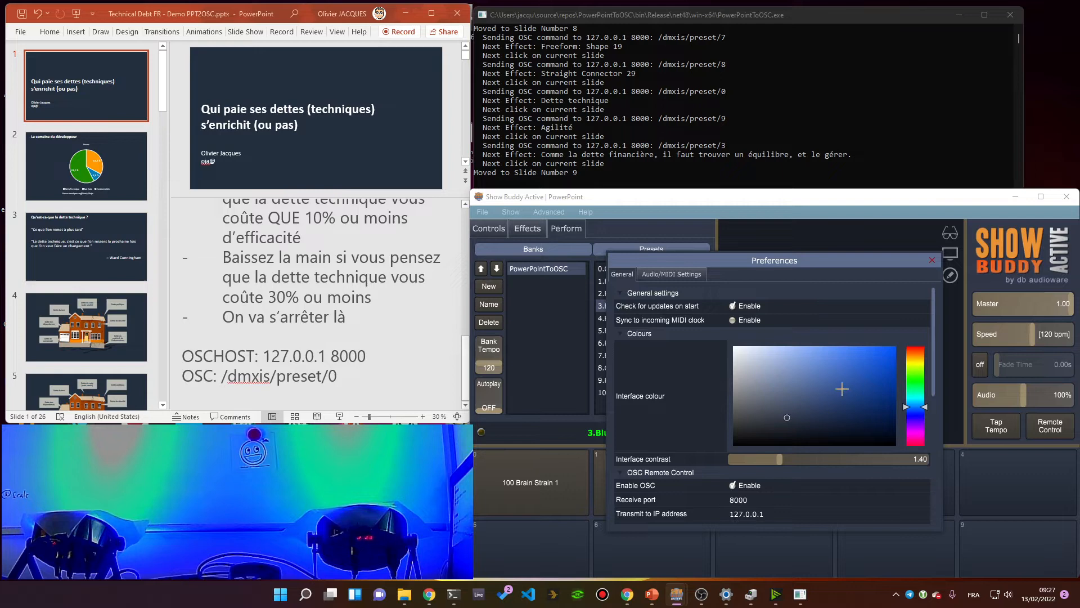
left_click(932, 261)
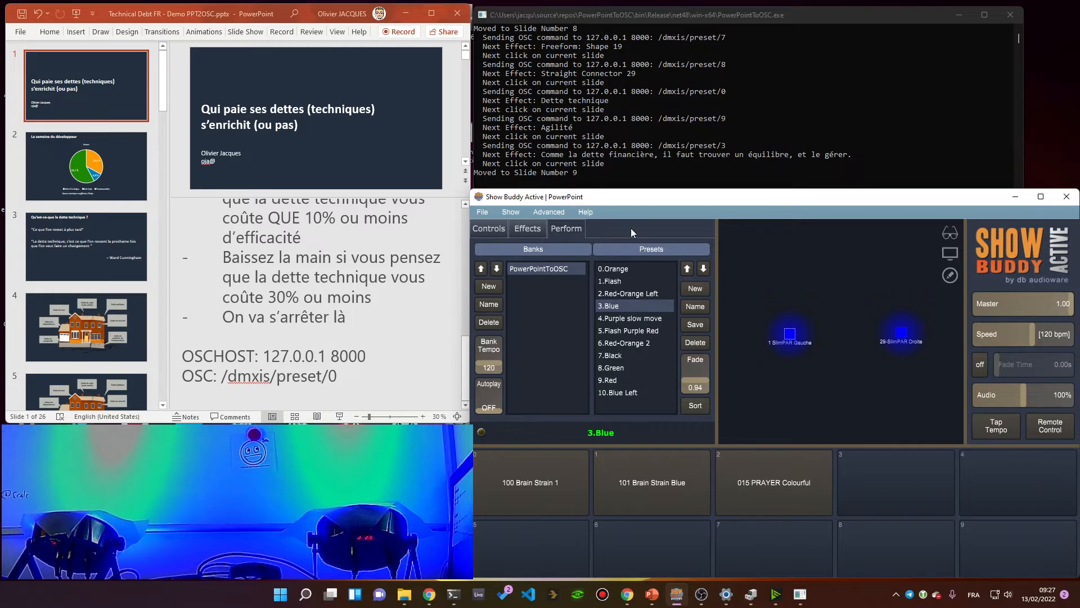
mouse_move(641, 264)
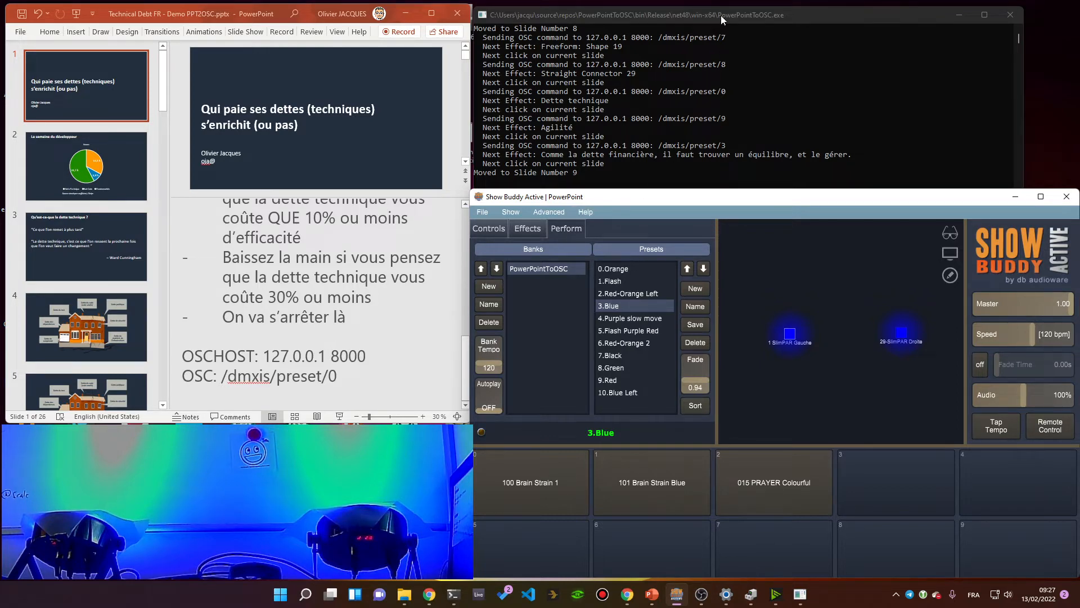
mouse_move(767, 21)
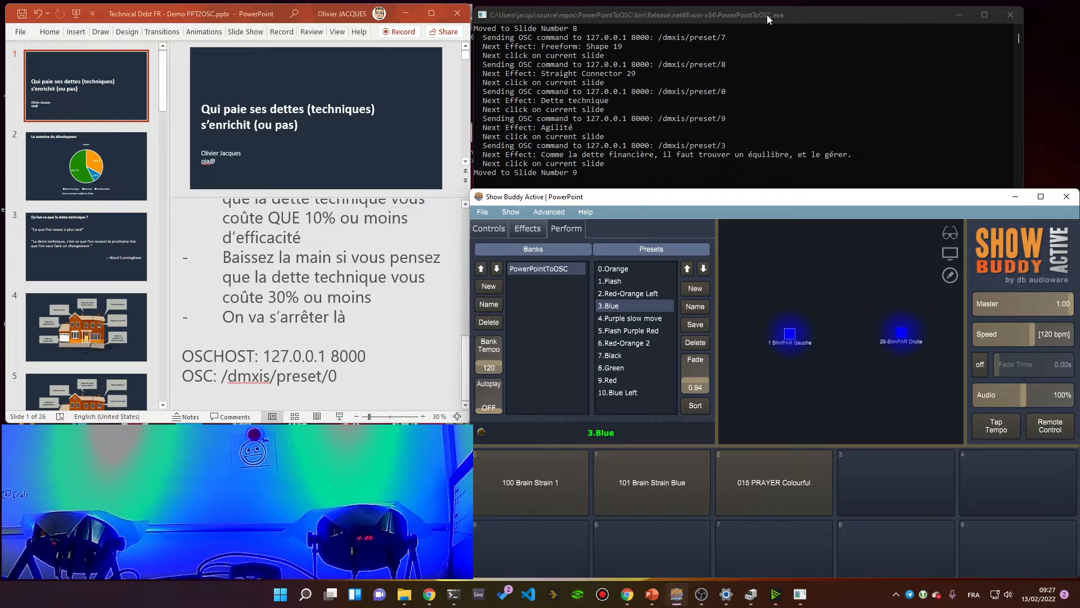
mouse_move(628, 47)
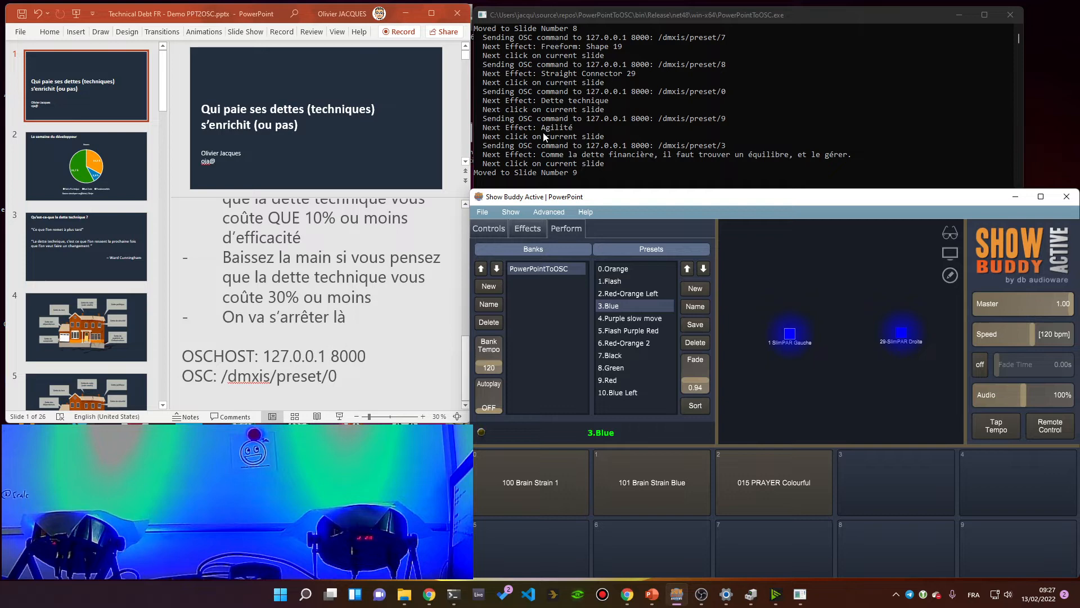
mouse_move(358, 328)
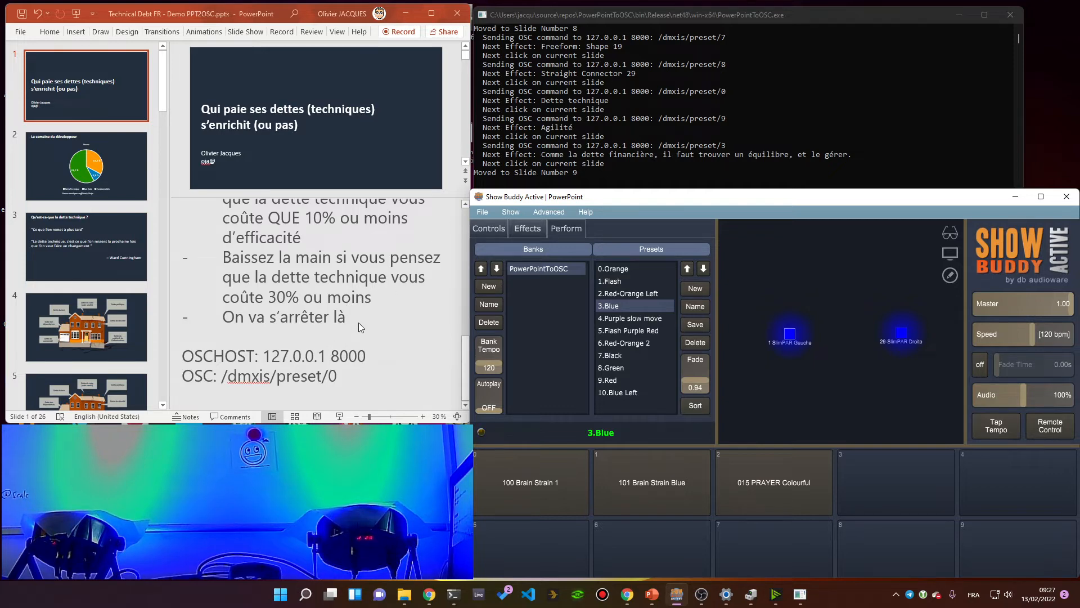
mouse_move(406, 312)
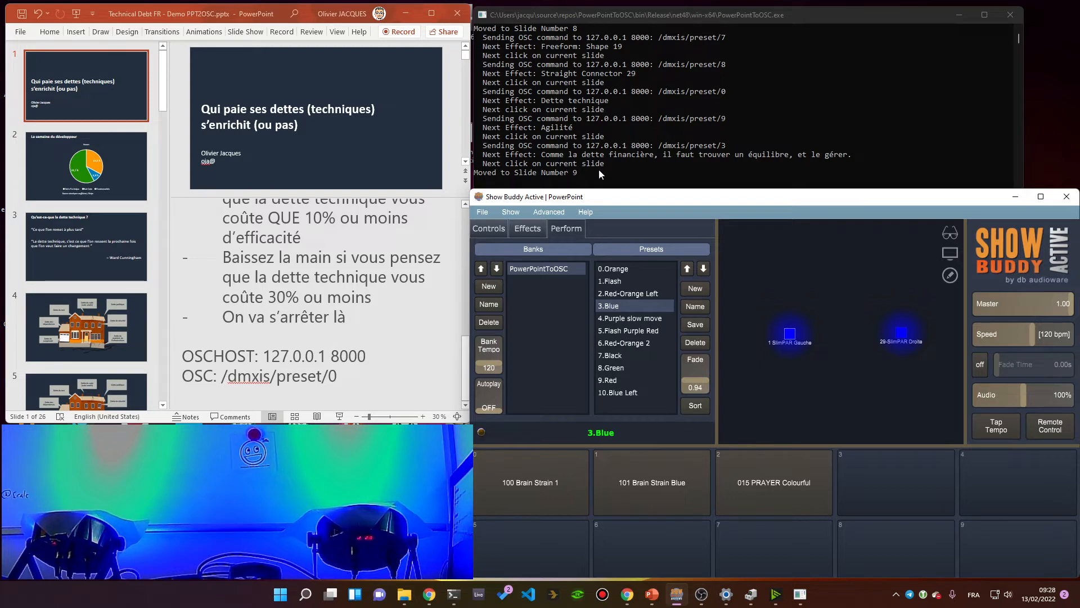
mouse_move(620, 165)
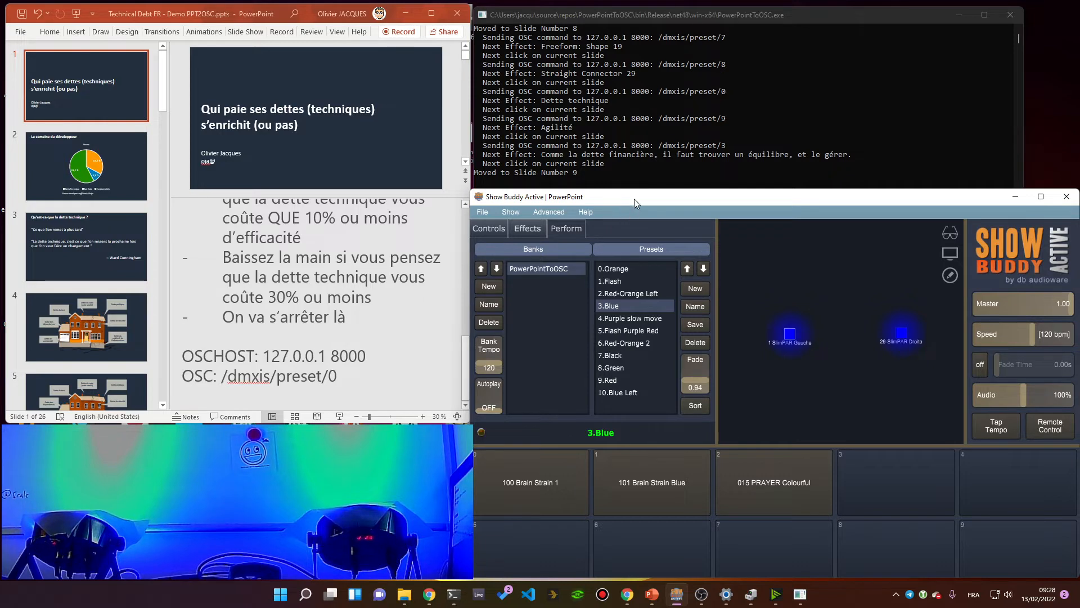
mouse_move(586, 151)
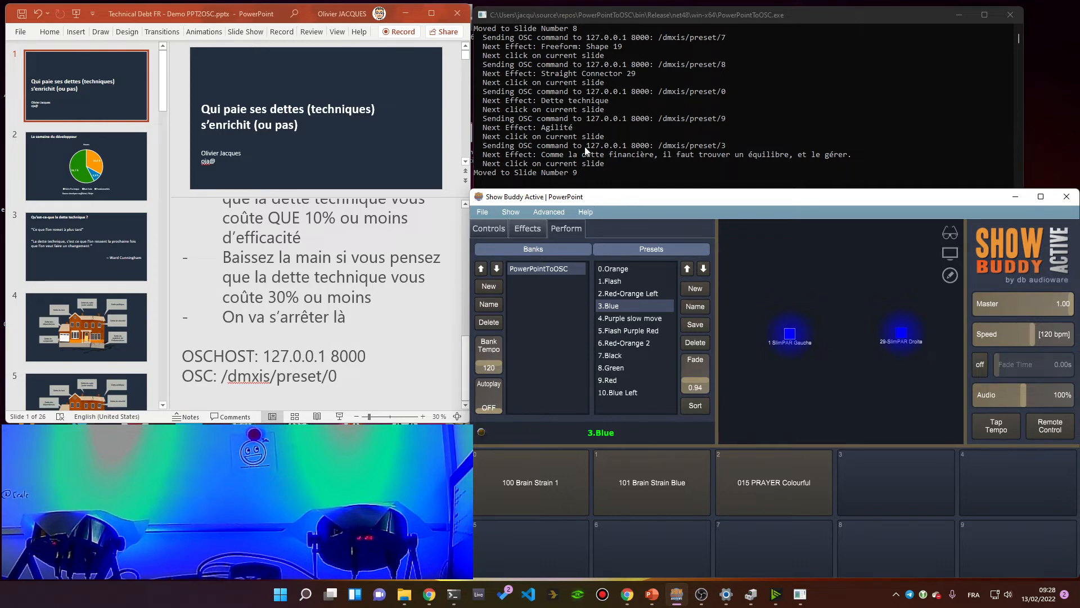
mouse_move(234, 369)
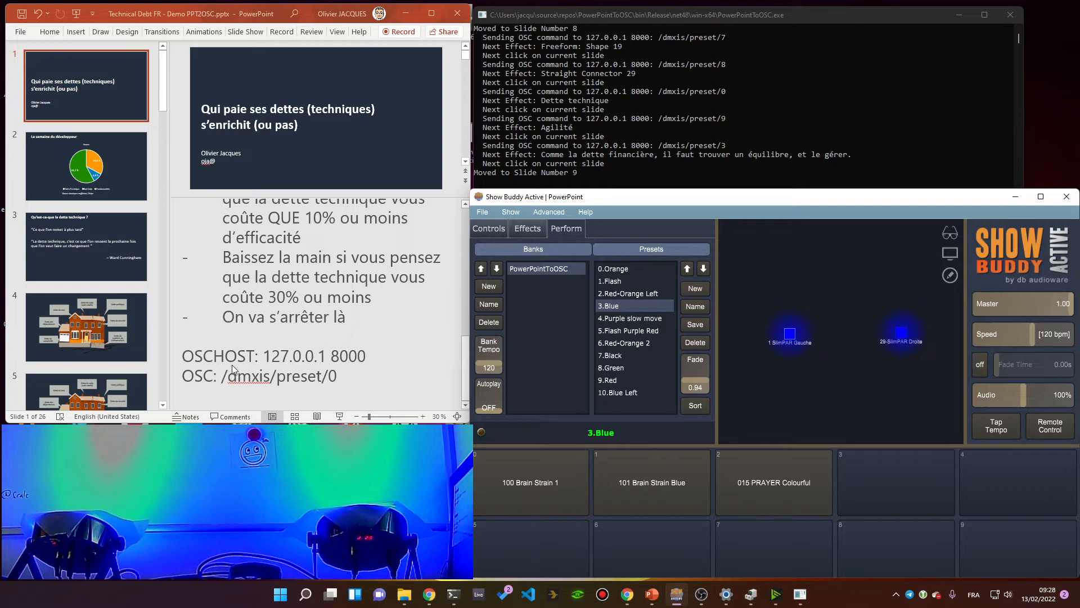
- Select OSCHOST text in notes, preview Flash, Blue, Purple slow move, Red-Orange 2, then Orange, and view slide 4
double_click(197, 356)
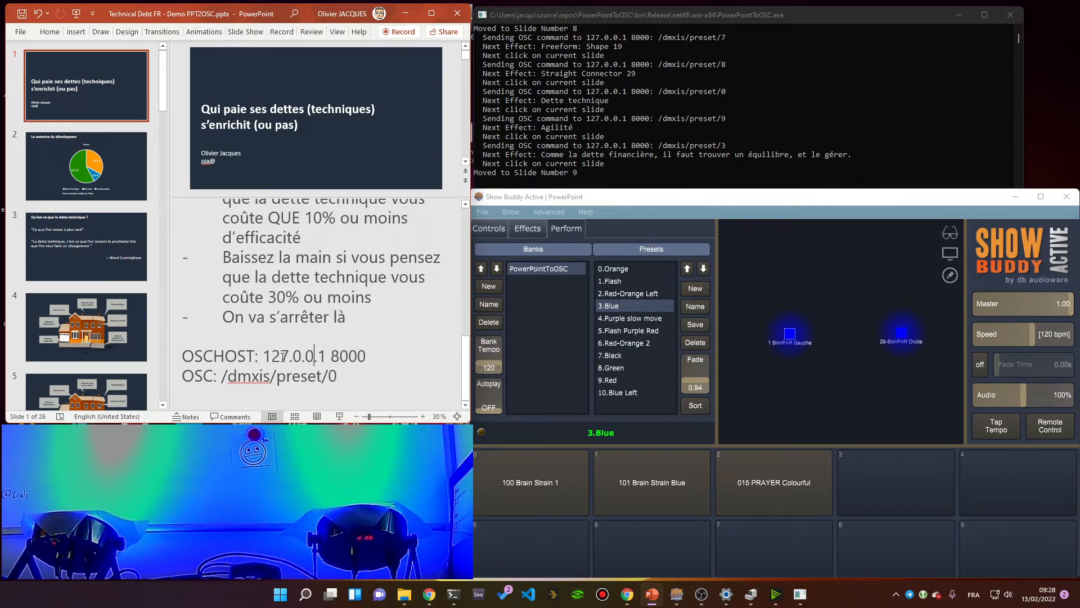
double_click(293, 356)
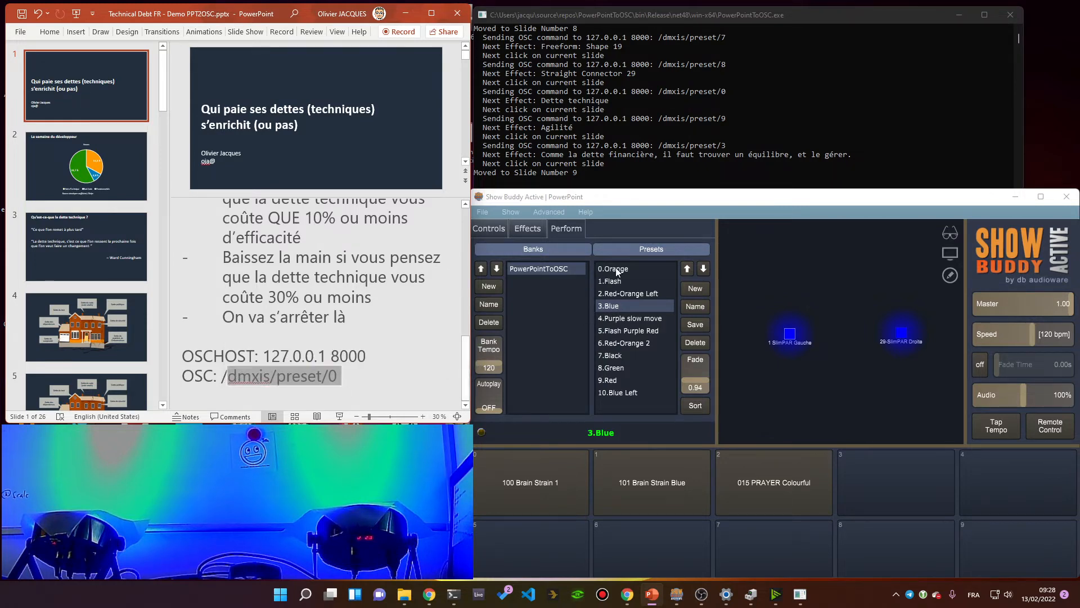
left_click(612, 268)
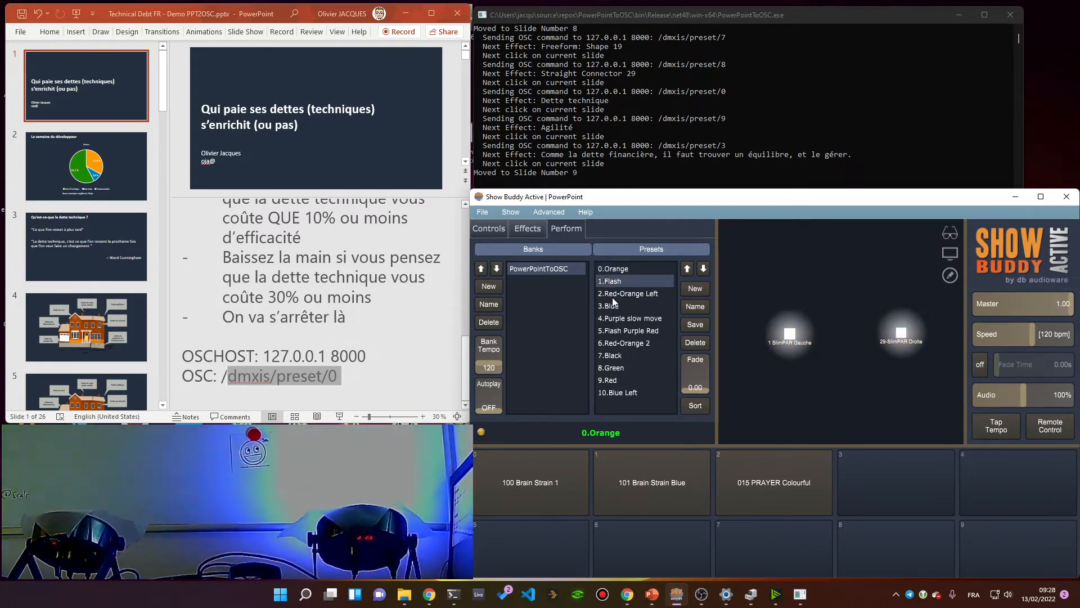
left_click(610, 305)
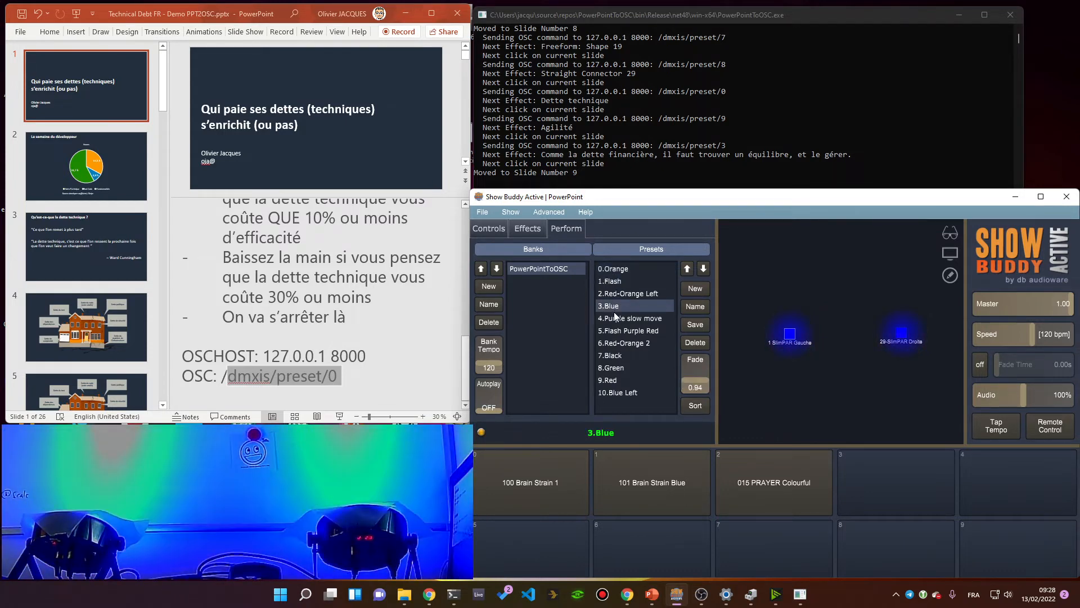
left_click(630, 317)
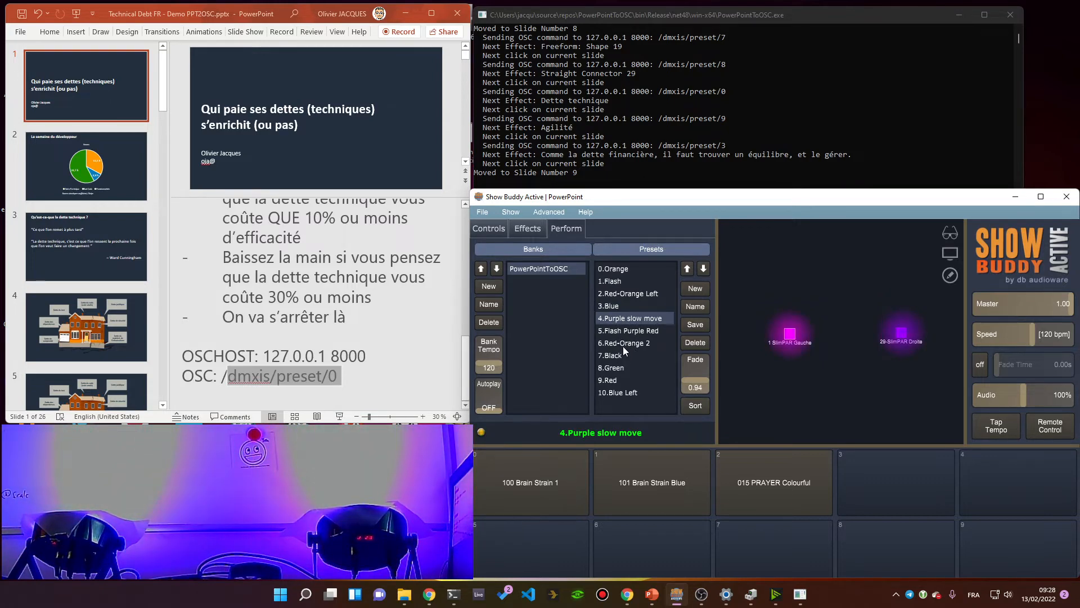
left_click(623, 343)
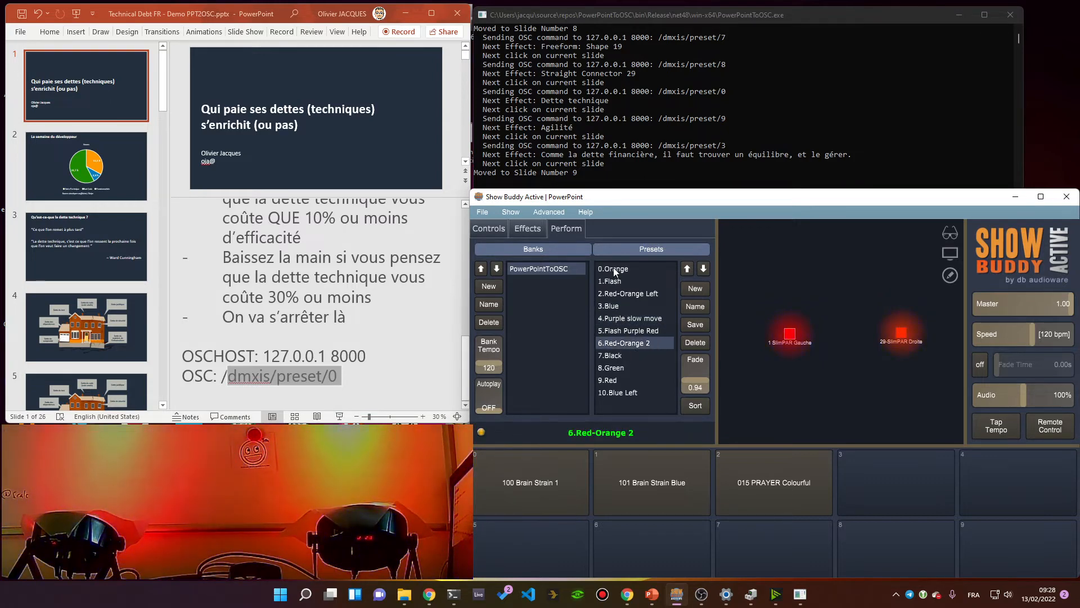
left_click(612, 268)
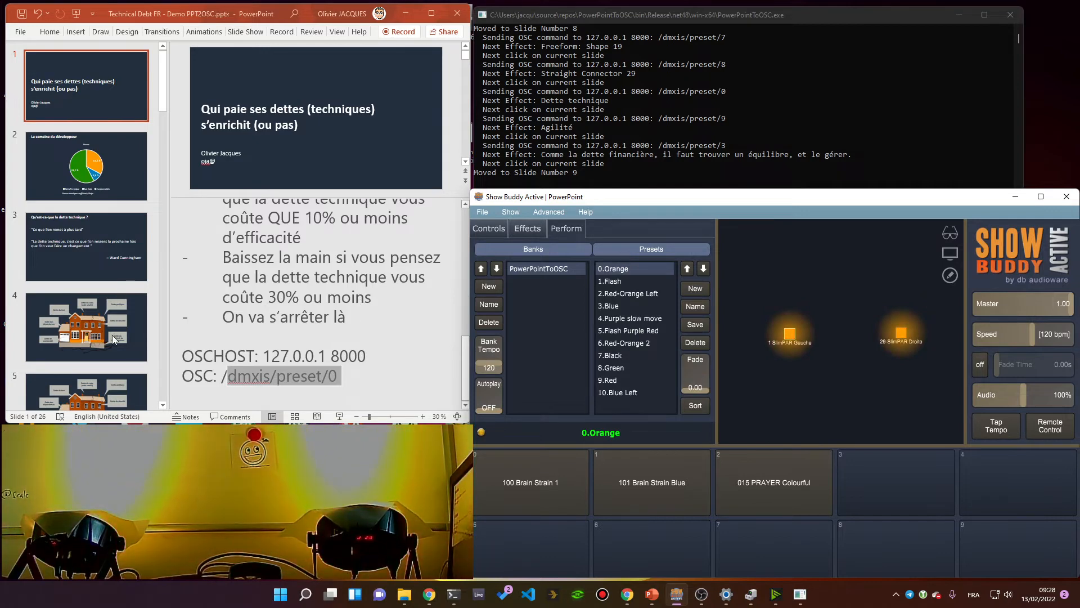
left_click(86, 326)
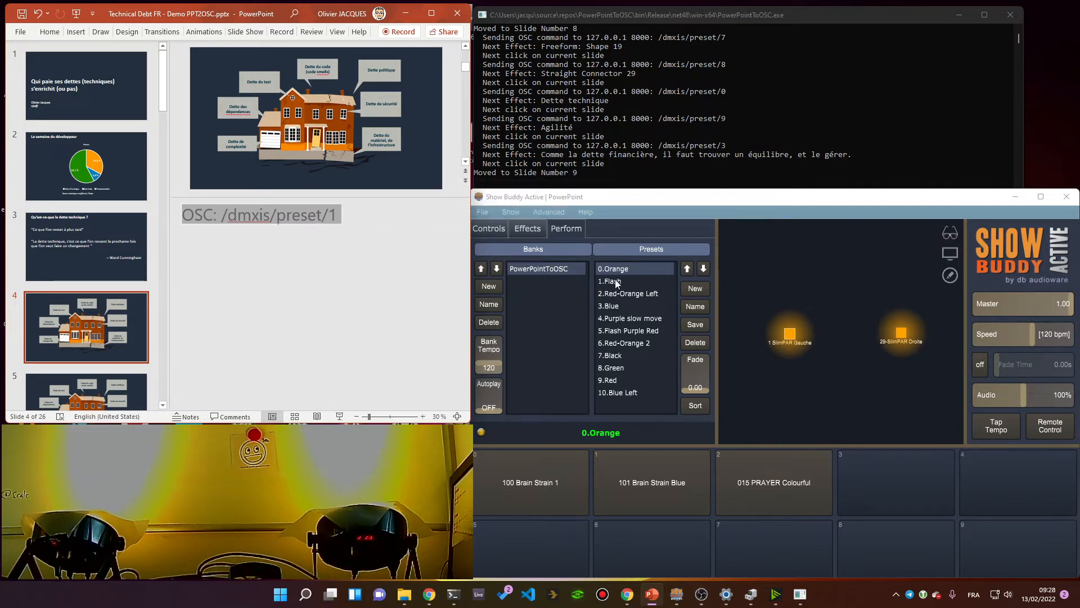
- Fire Flash, Orange and Red-Orange Left presets for slides 4–6, then return to slide 1
left_click(609, 281)
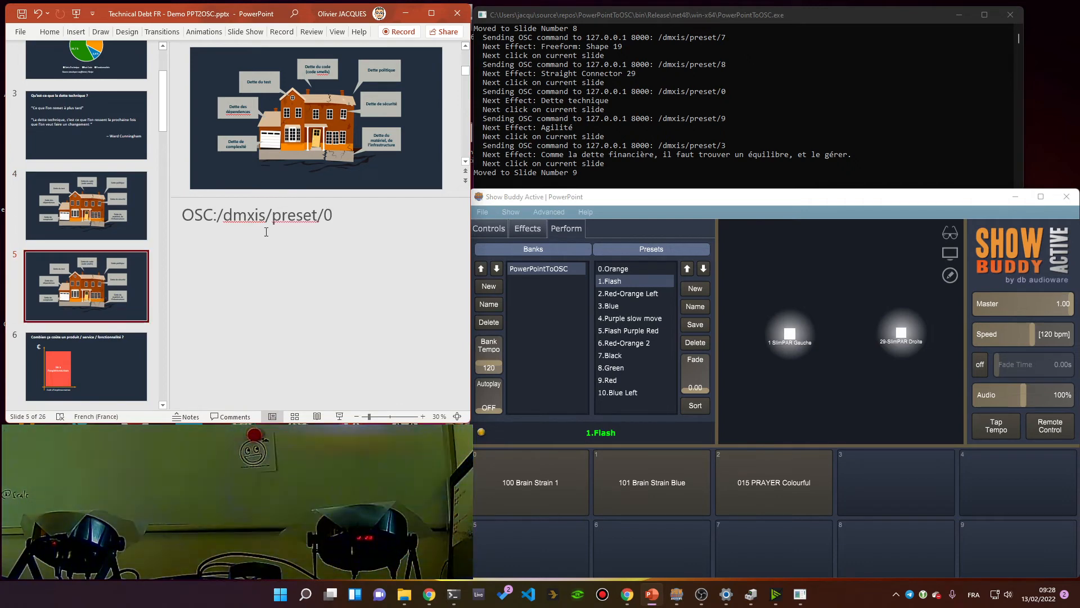
left_click(611, 267)
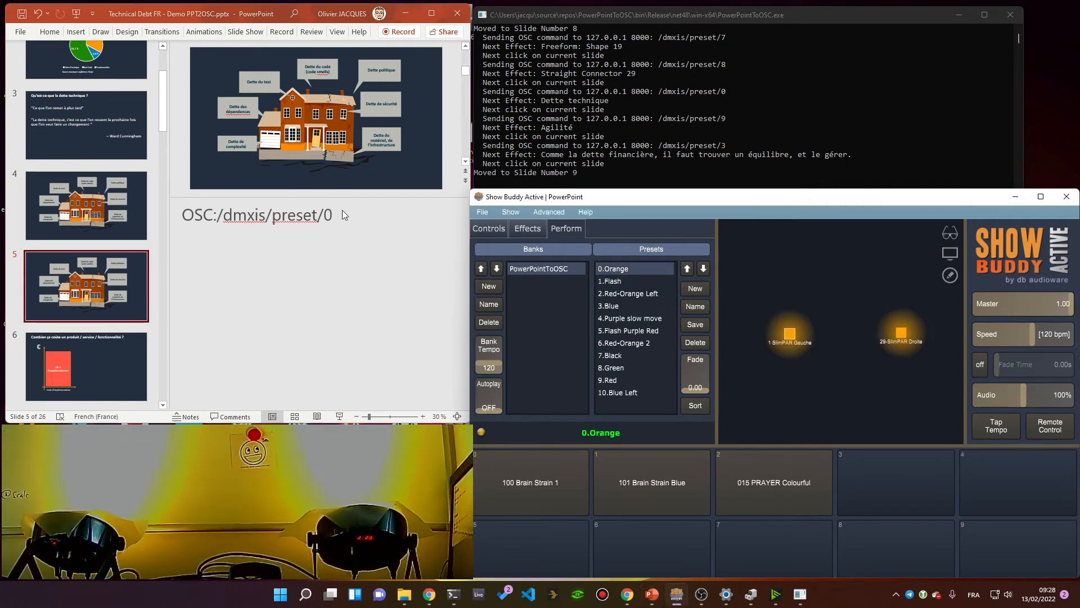
left_click(86, 367)
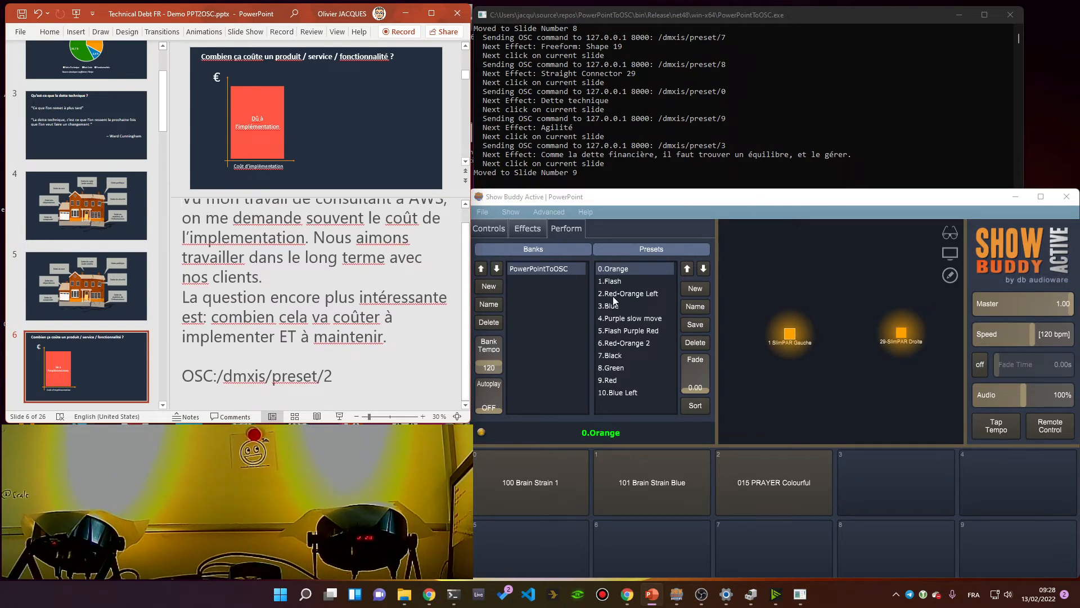
left_click(628, 293)
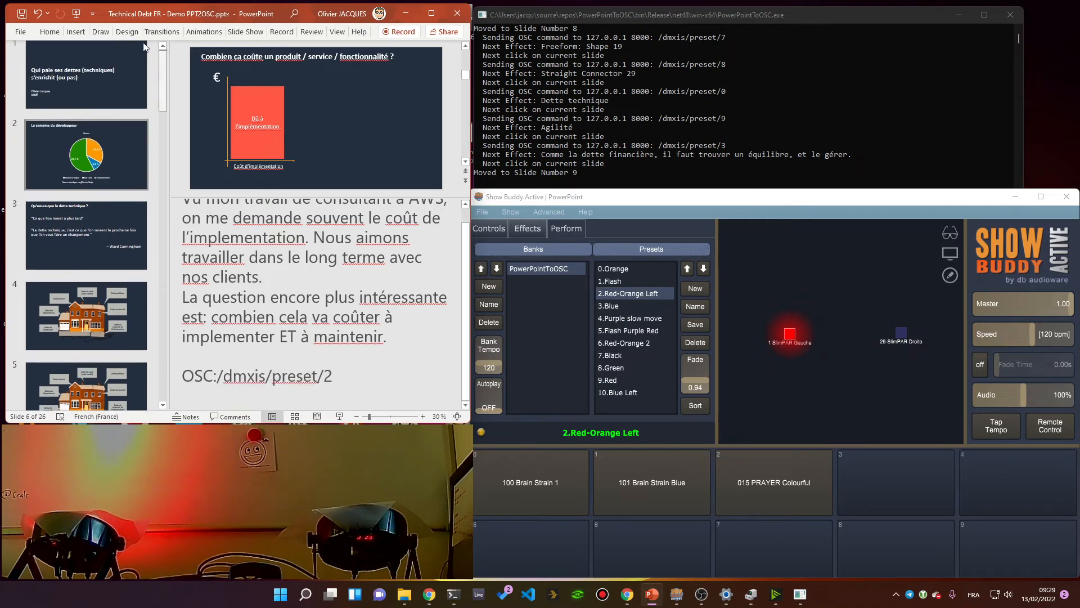
left_click(86, 85)
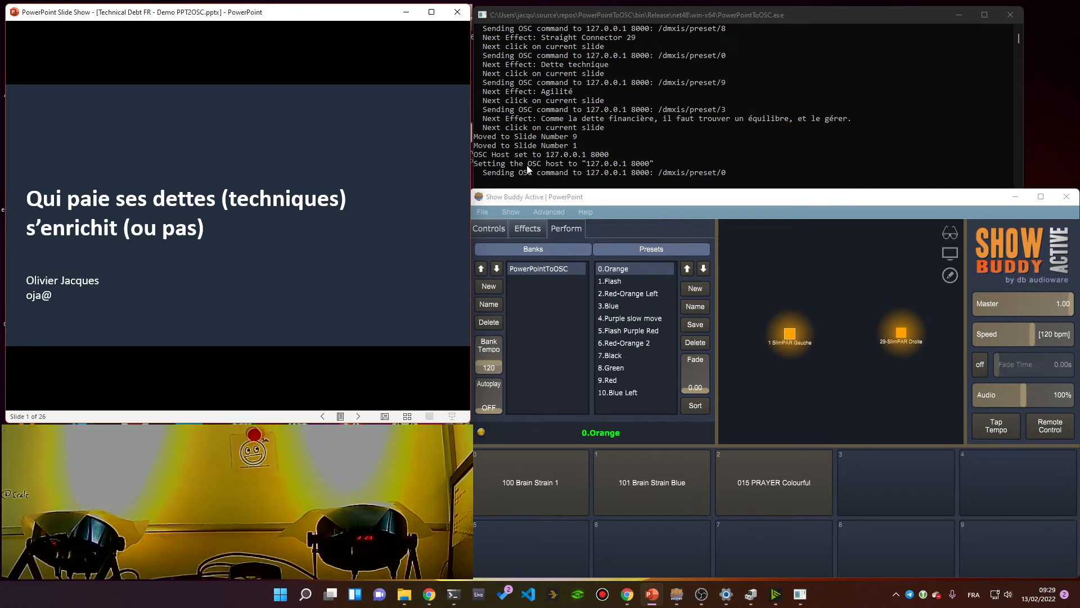
mouse_move(531, 172)
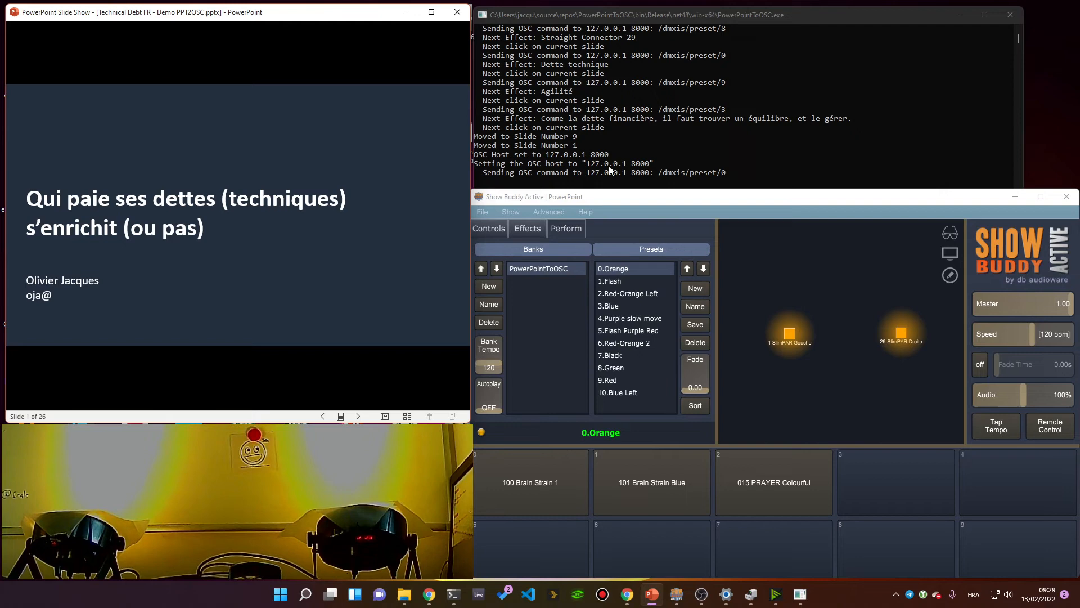
mouse_move(651, 182)
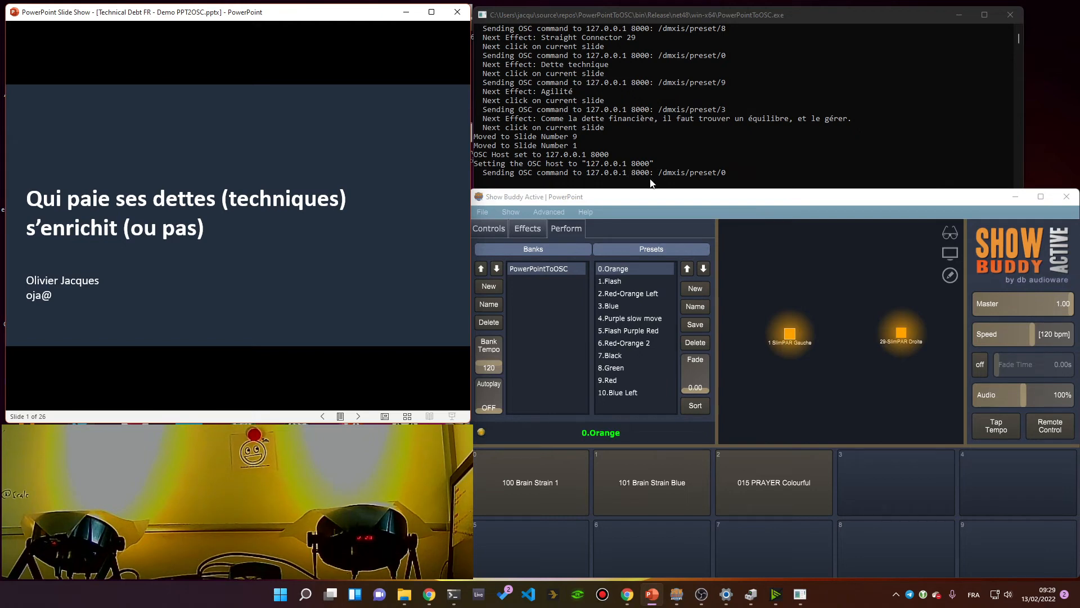
mouse_move(728, 179)
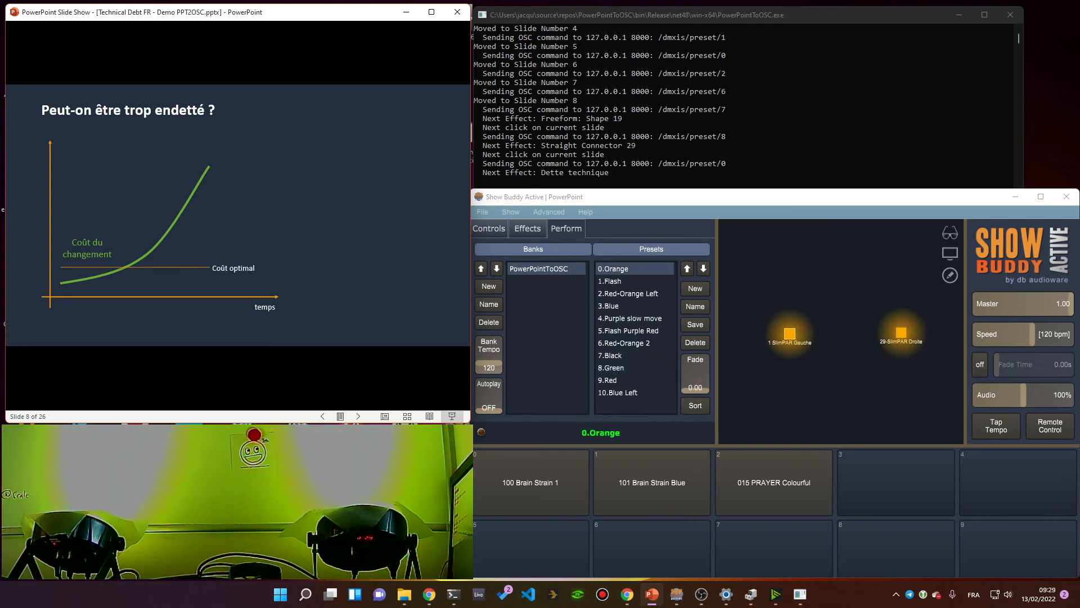
- End the slideshow after reaching slide 8 and return to editing
left_click(619, 380)
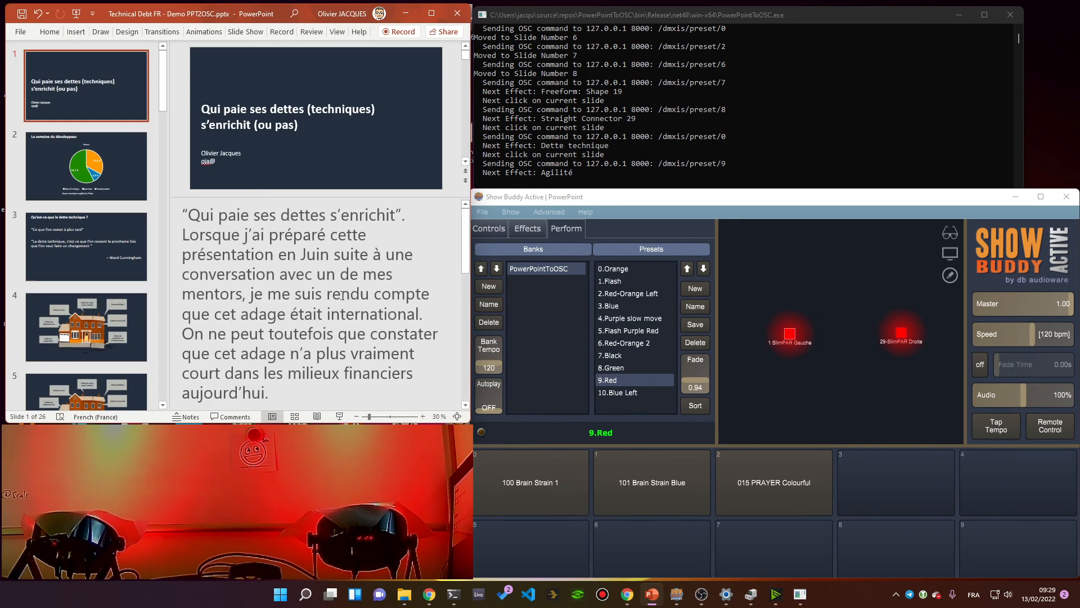
- Scroll the thumbnails and select slide 8 to show its five OSC preset notes
scroll("down", 3)
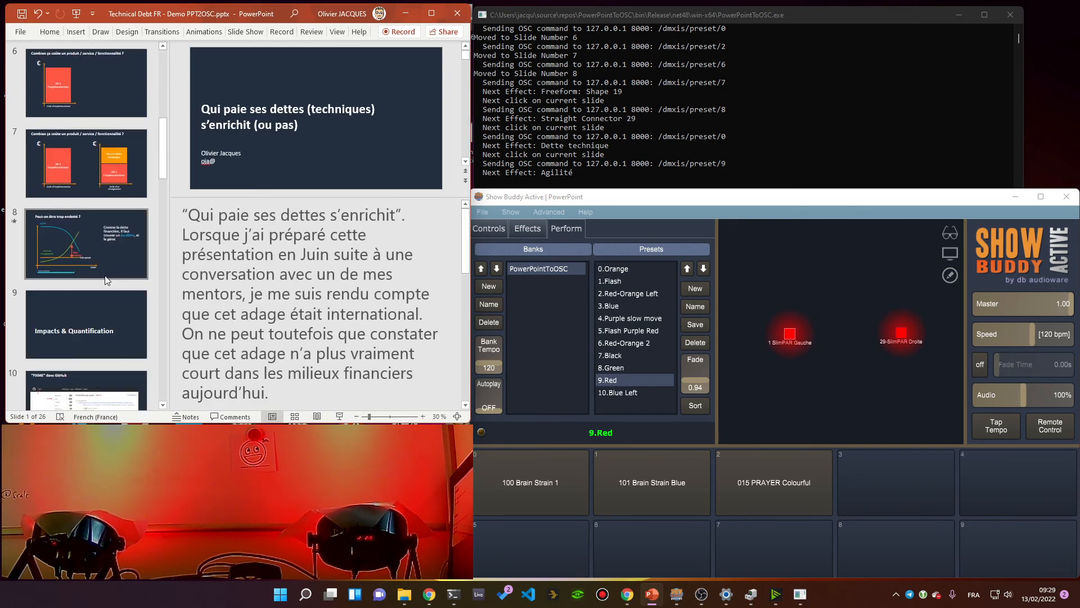
left_click(86, 242)
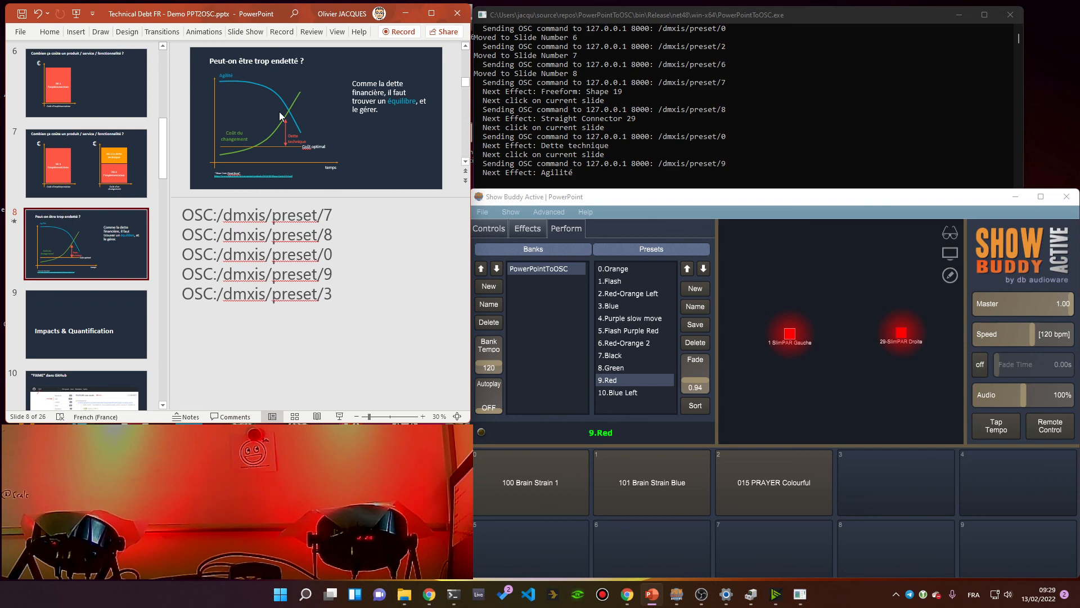